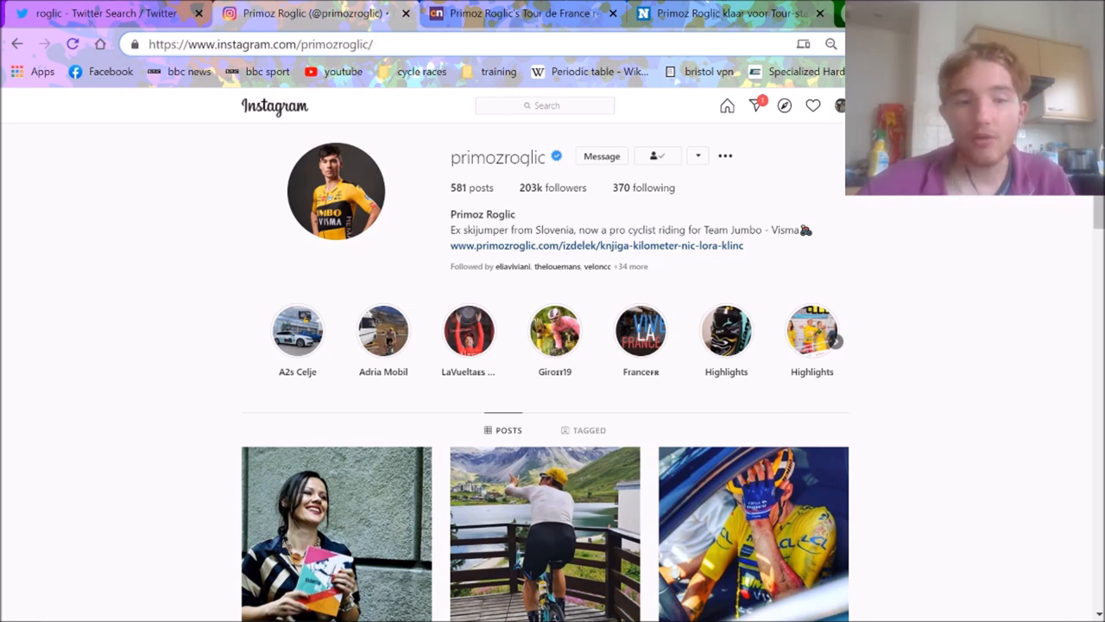
# View Roglič's Instagram posts about his Dauphiné crash and training above the lake.
pyautogui.scroll(-3)
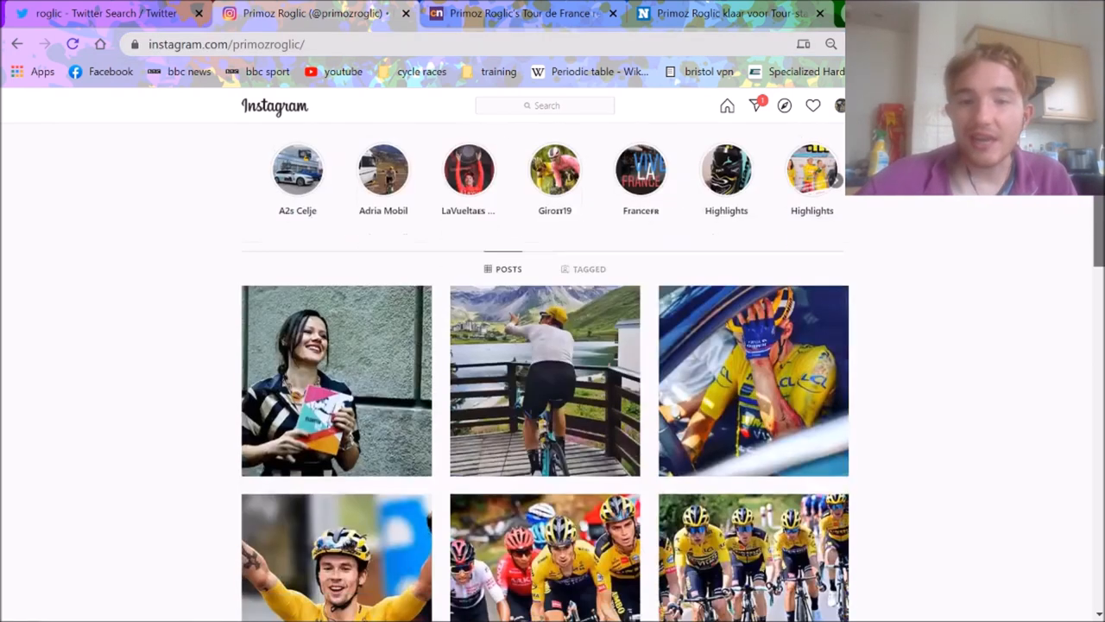
pyautogui.scroll(-3)
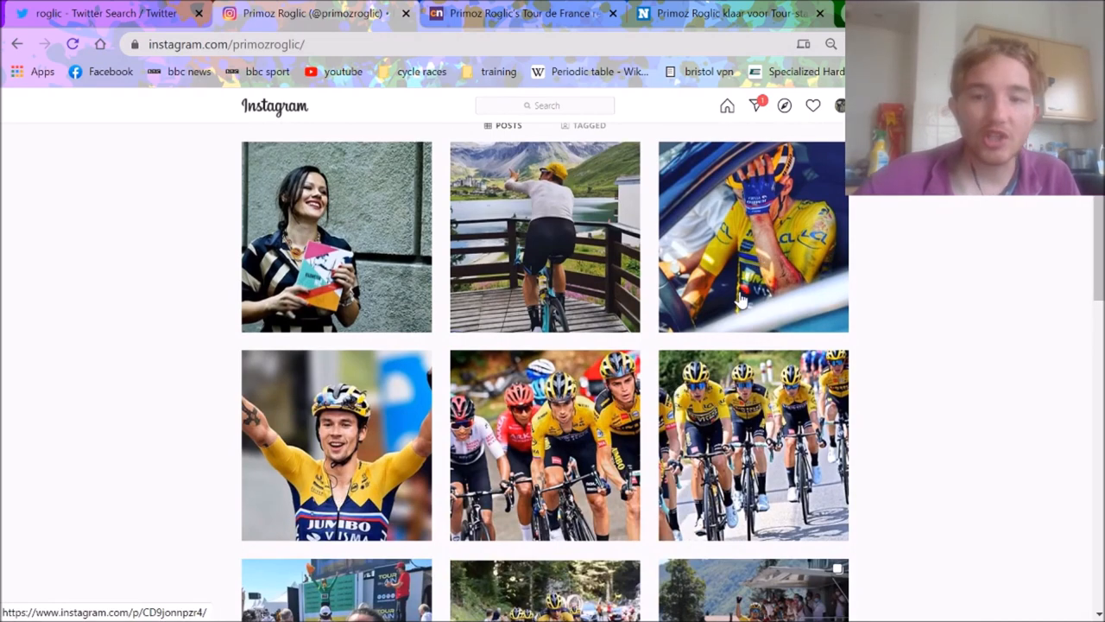
pyautogui.click(752, 237)
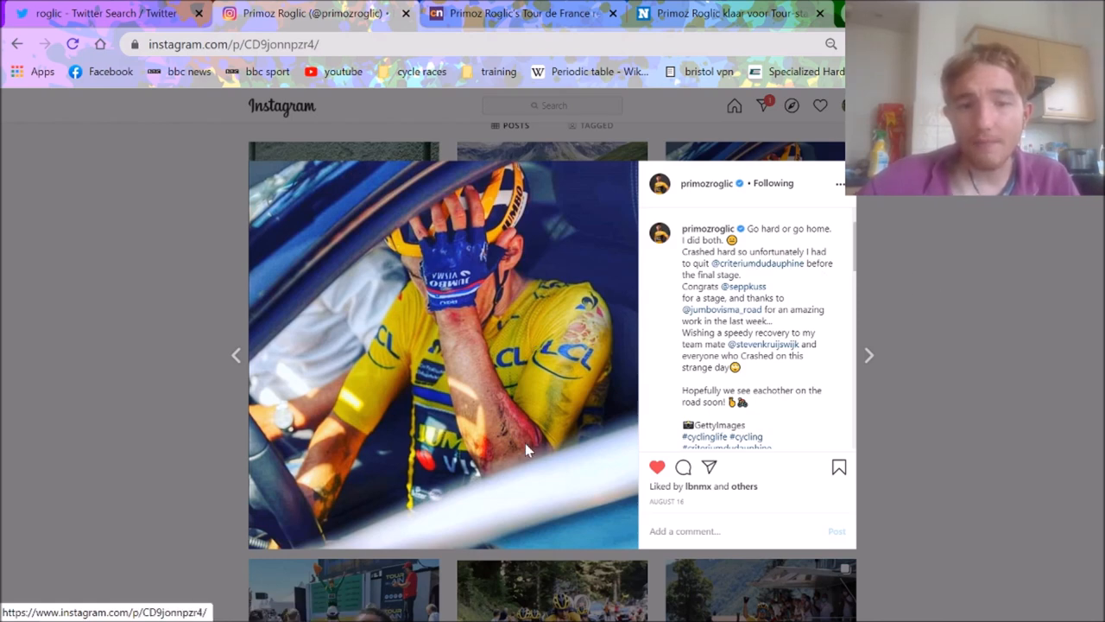
pyautogui.moveTo(897, 354)
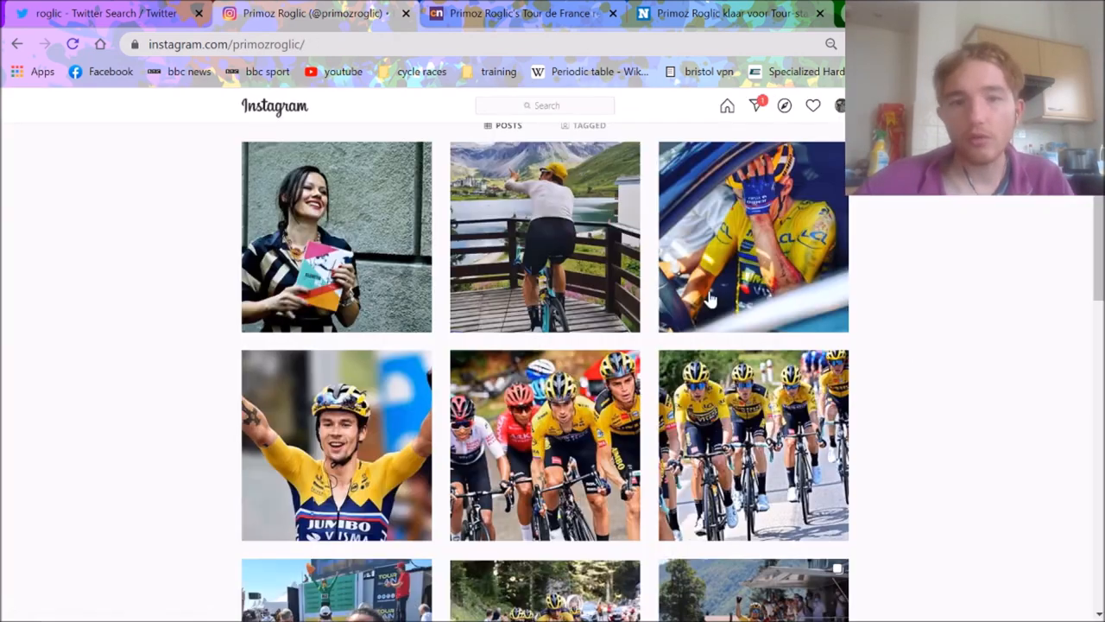
pyautogui.click(545, 237)
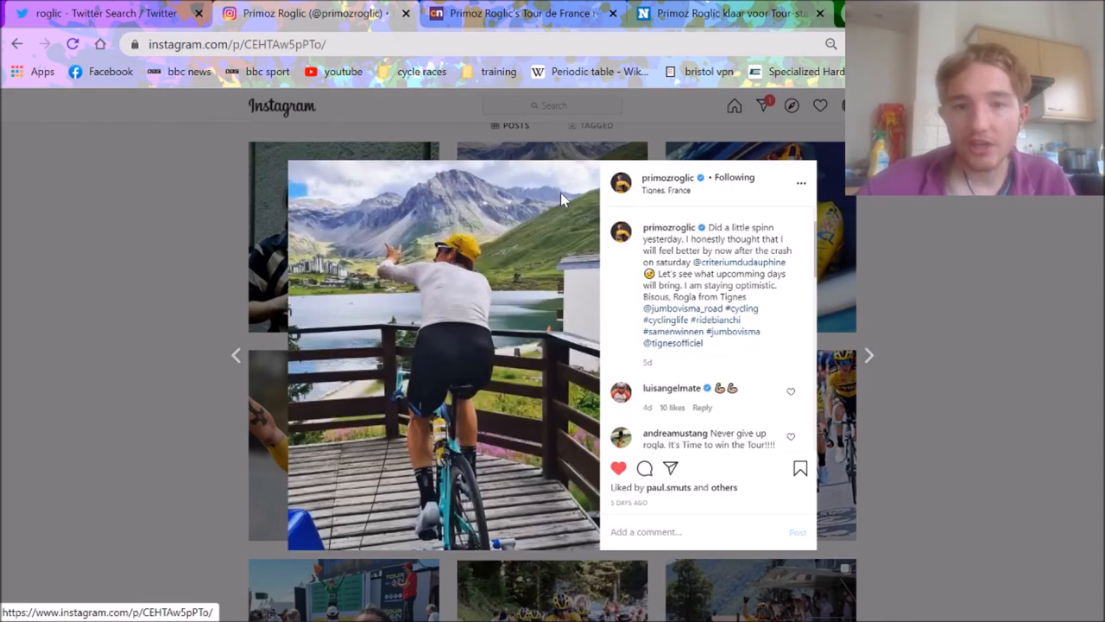
pyautogui.moveTo(634, 294)
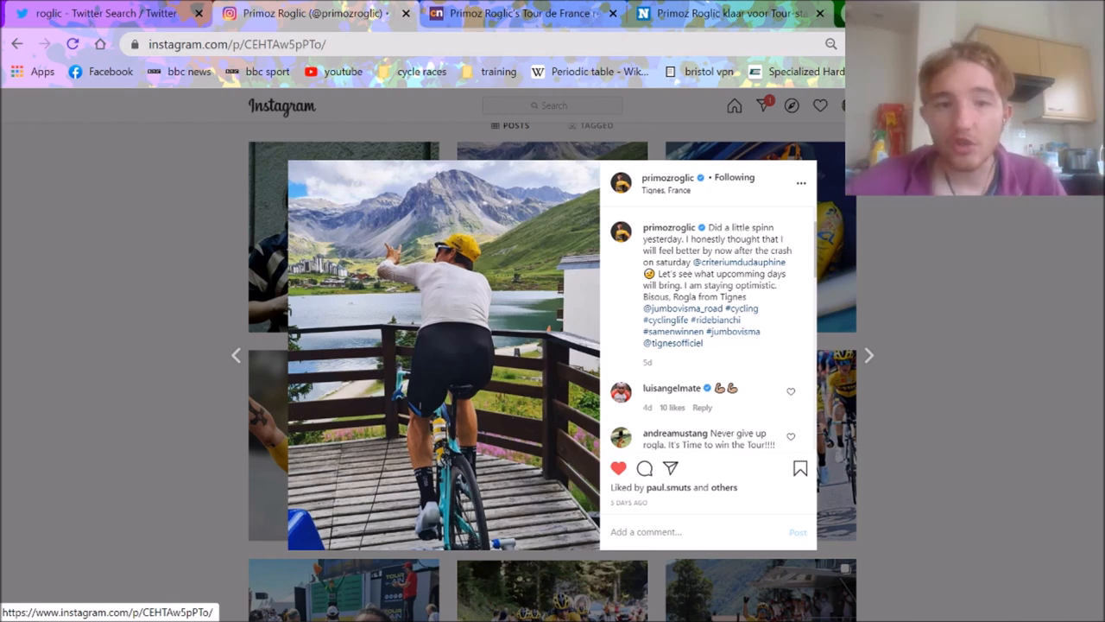
pyautogui.moveTo(587, 285)
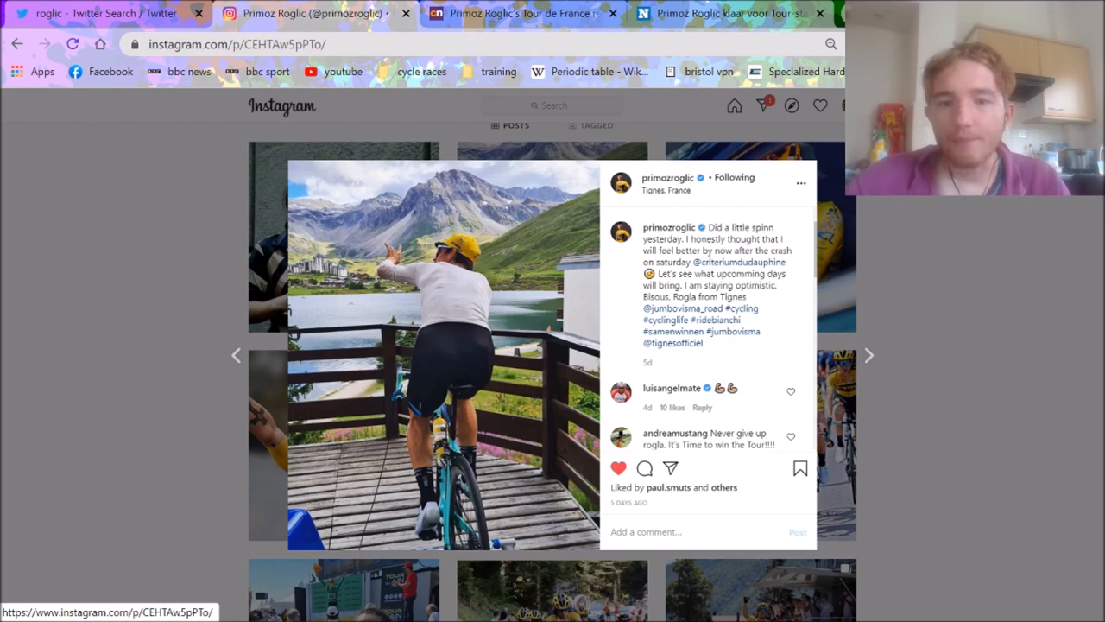
pyautogui.moveTo(474, 377)
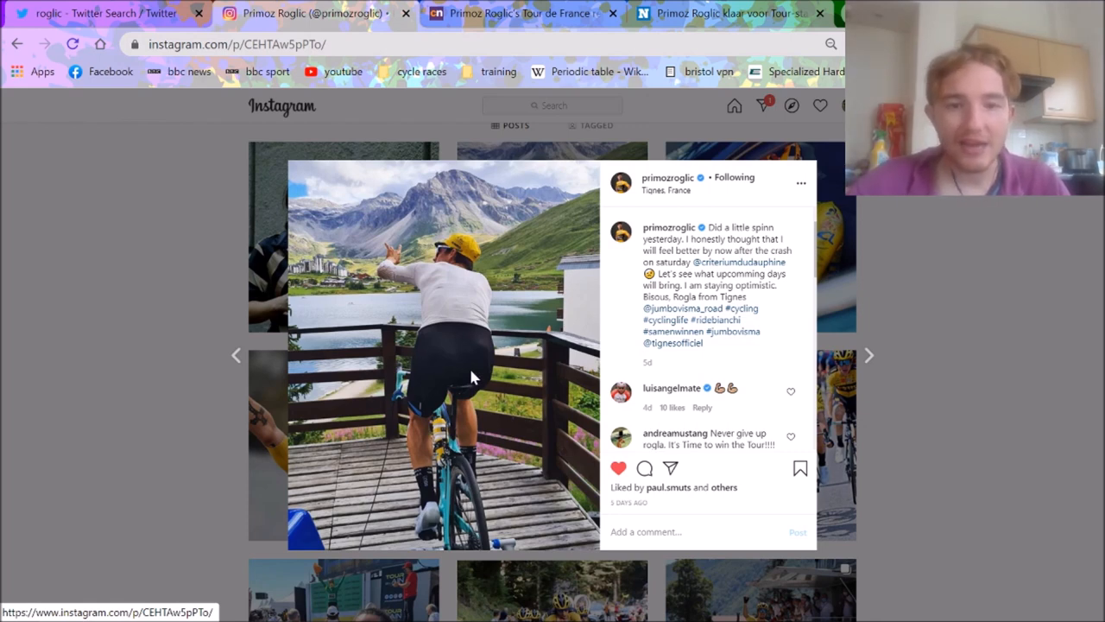
pyautogui.moveTo(580, 385)
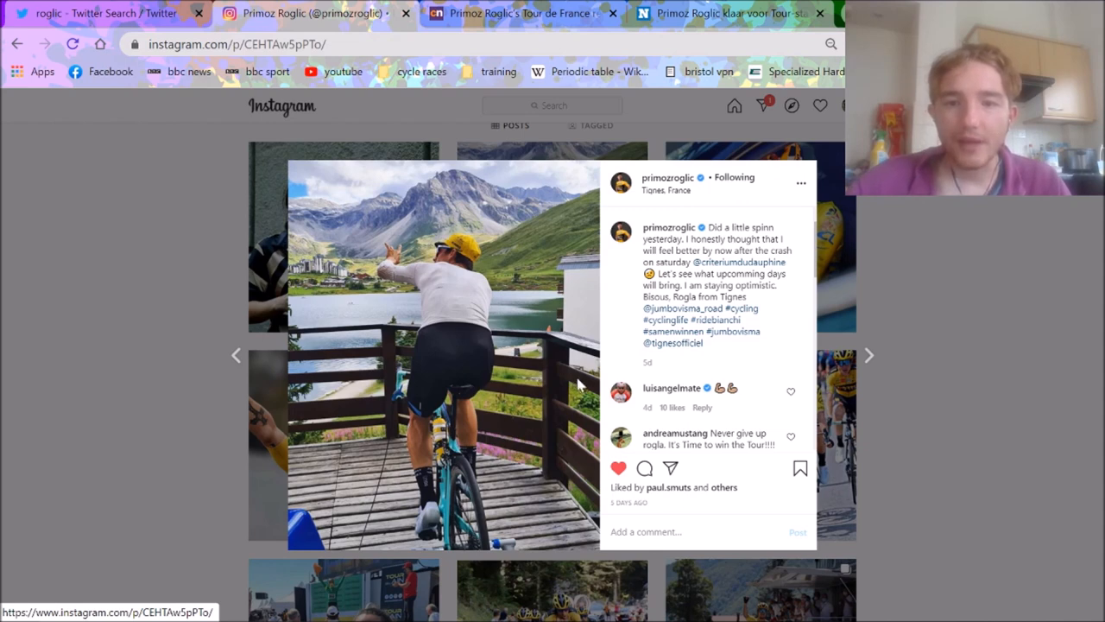
pyautogui.moveTo(650, 274); pyautogui.dragTo(690, 285)
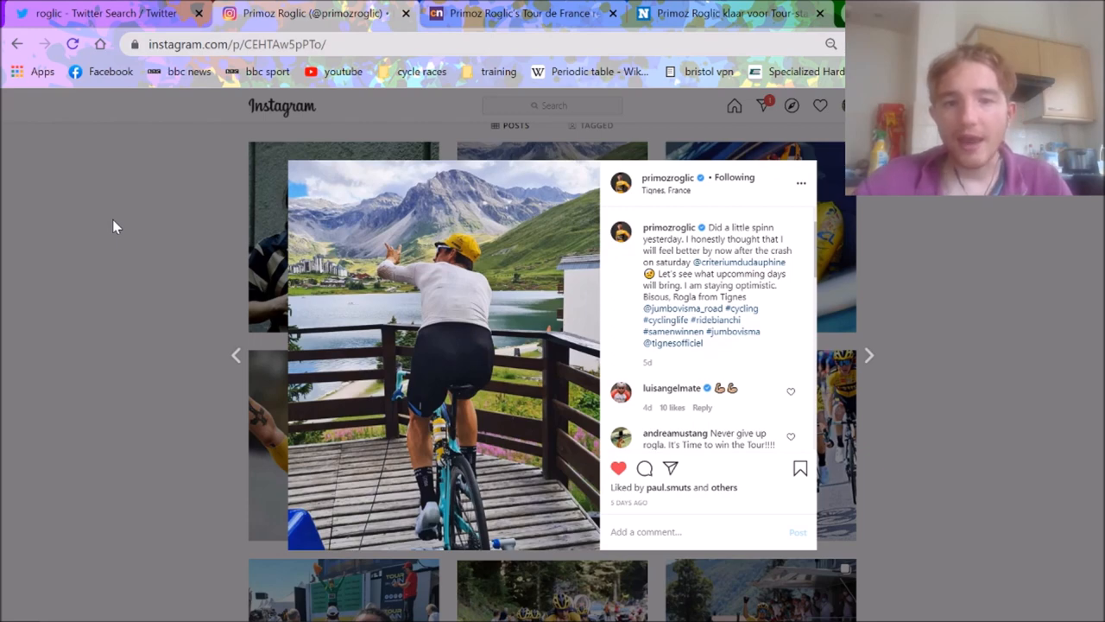
pyautogui.click(869, 355)
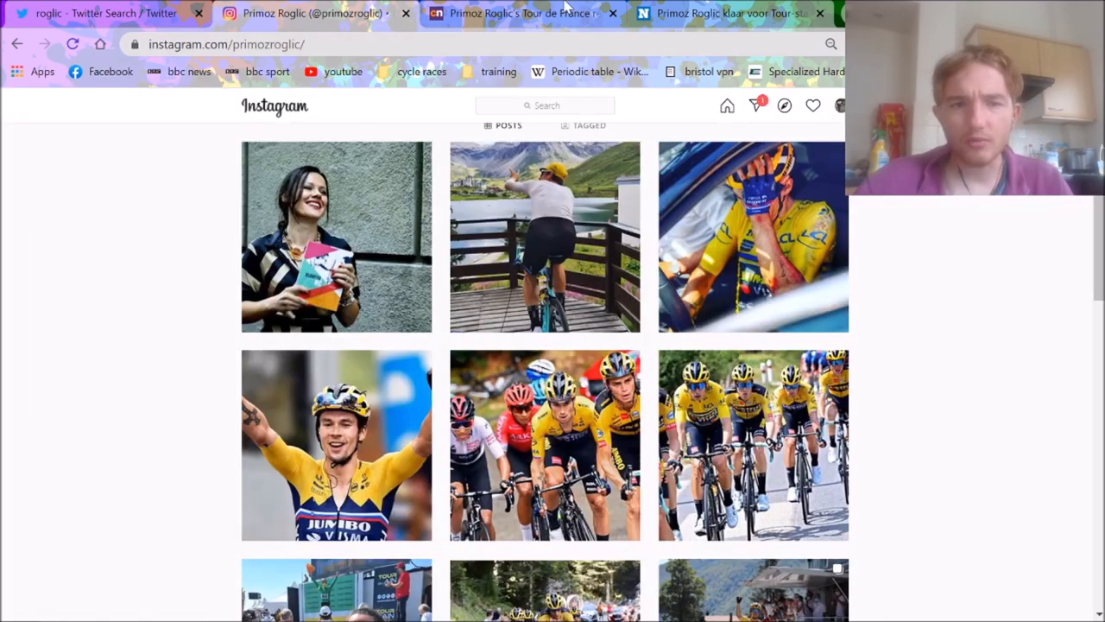
# Read the Cyclingnews Roglič article past the Read More box to the RTV Slo quotes.
pyautogui.click(518, 13)
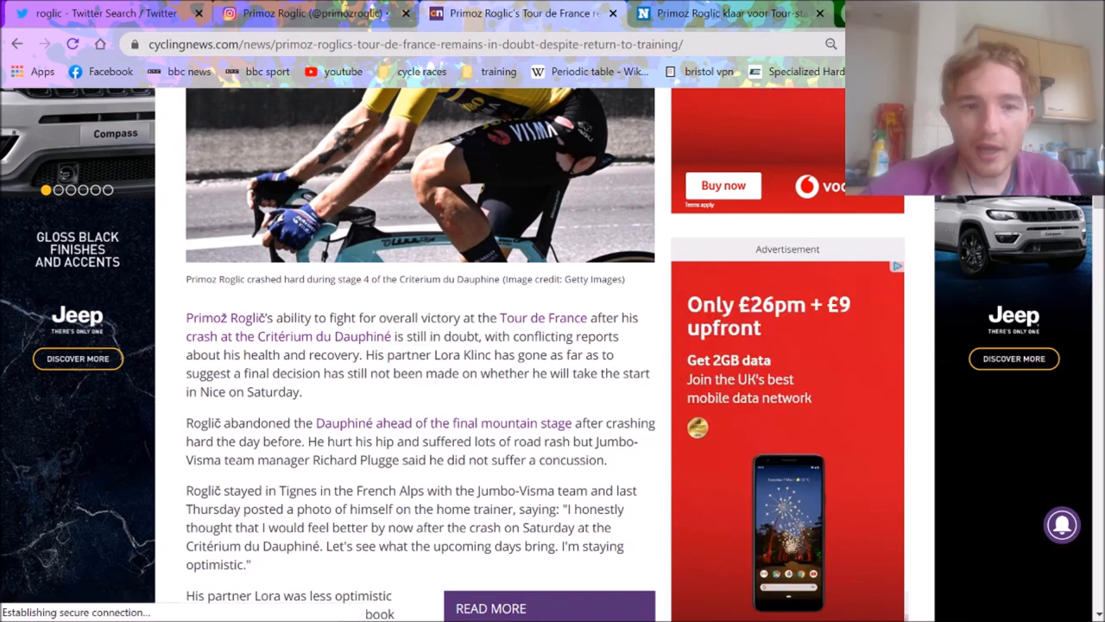
pyautogui.scroll(-3)
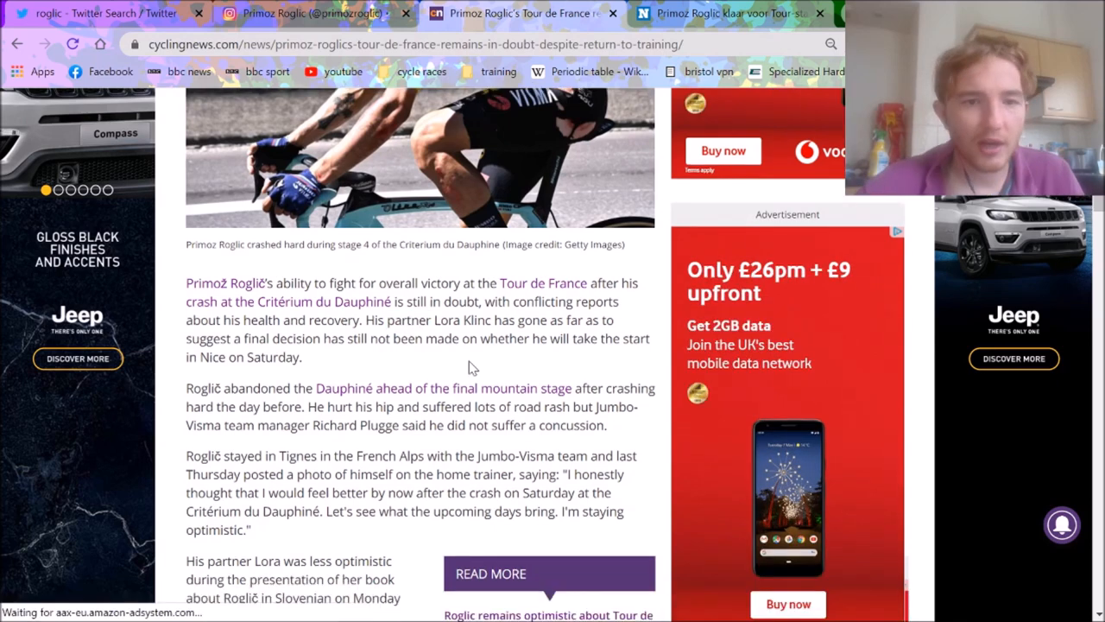
pyautogui.scroll(-3)
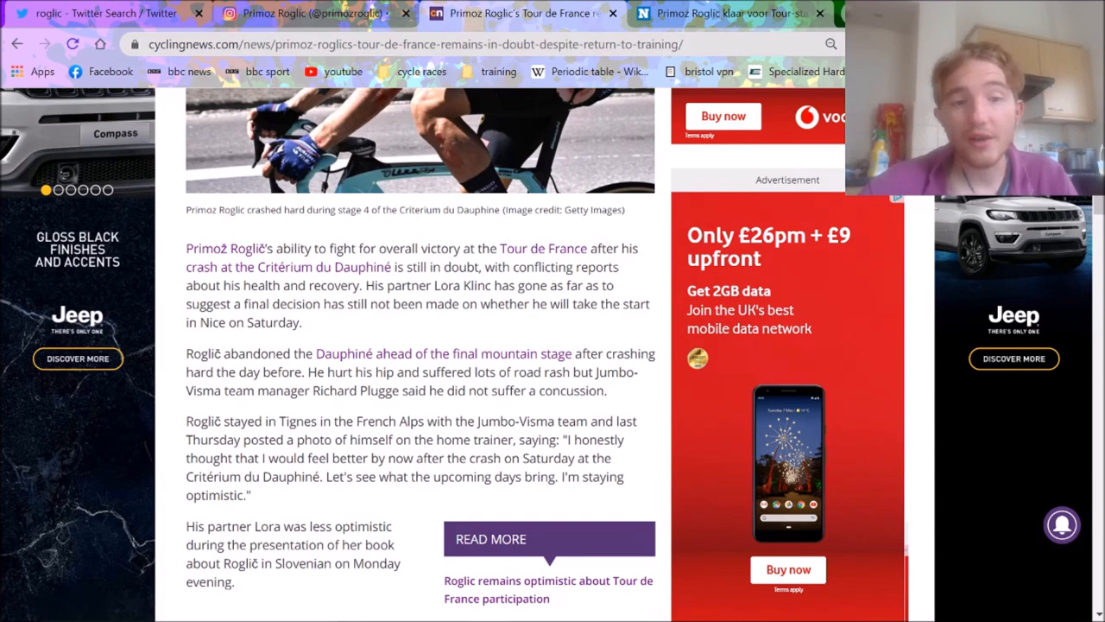
pyautogui.scroll(-3)
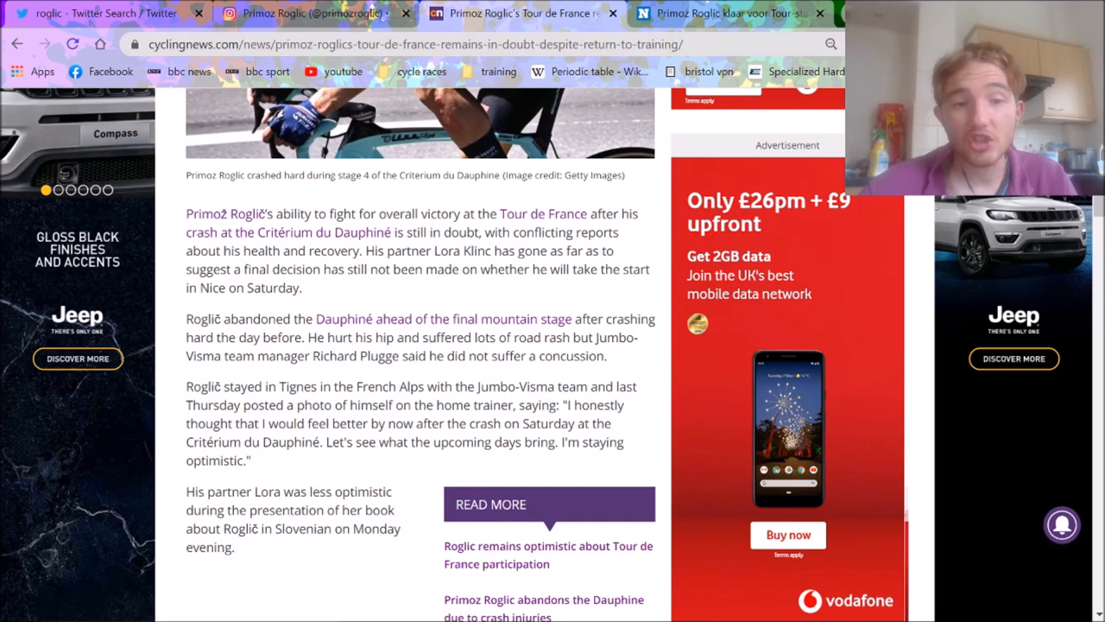
pyautogui.scroll(-3)
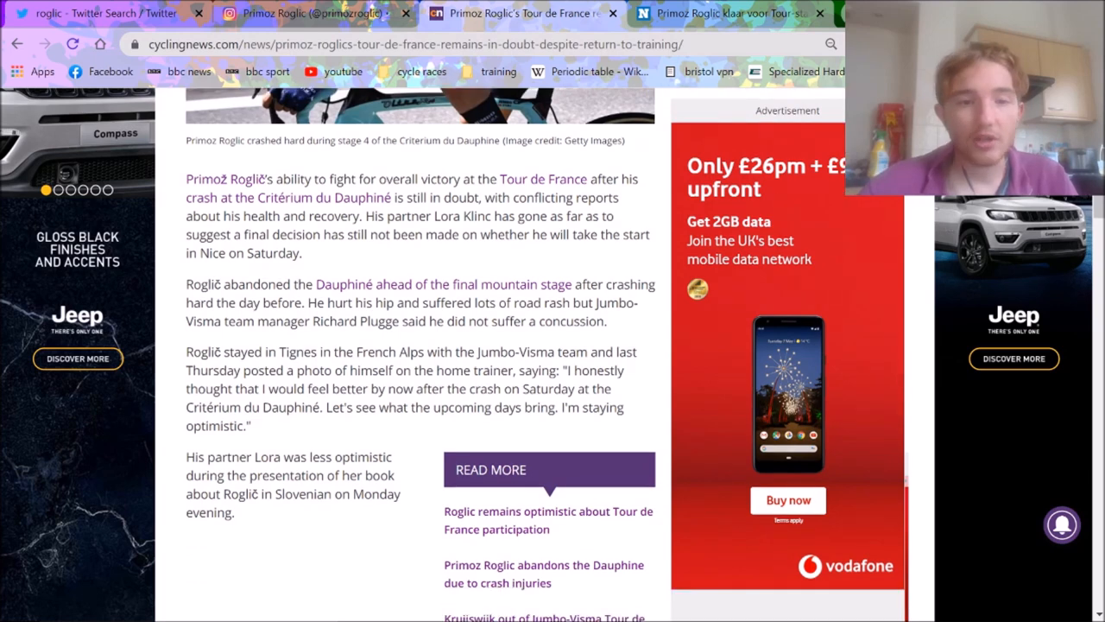
pyautogui.scroll(-3)
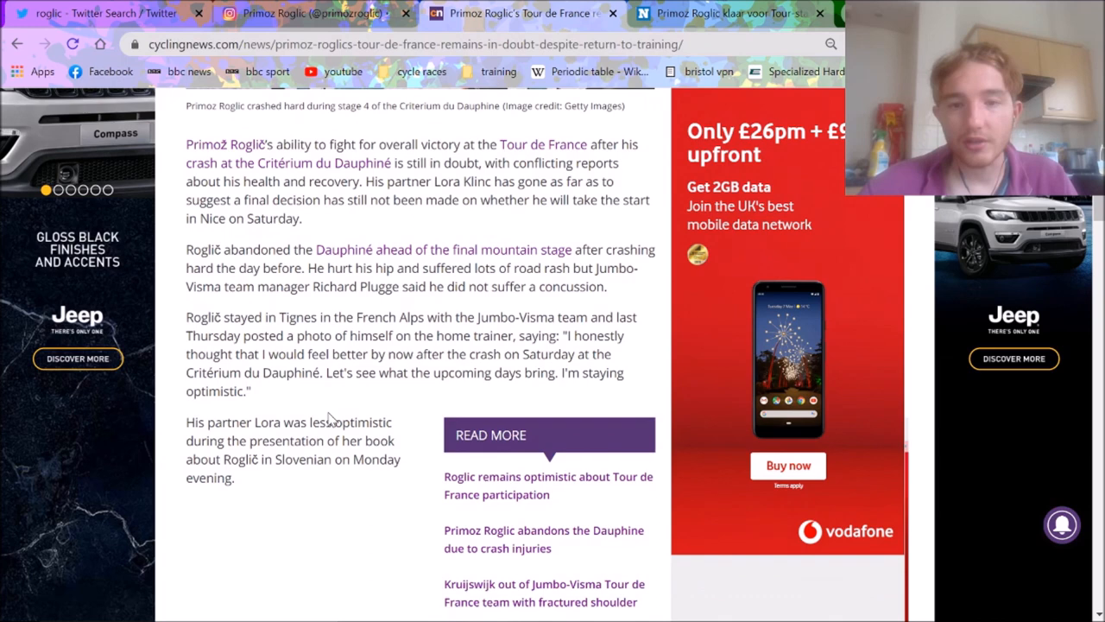
pyautogui.scroll(-3)
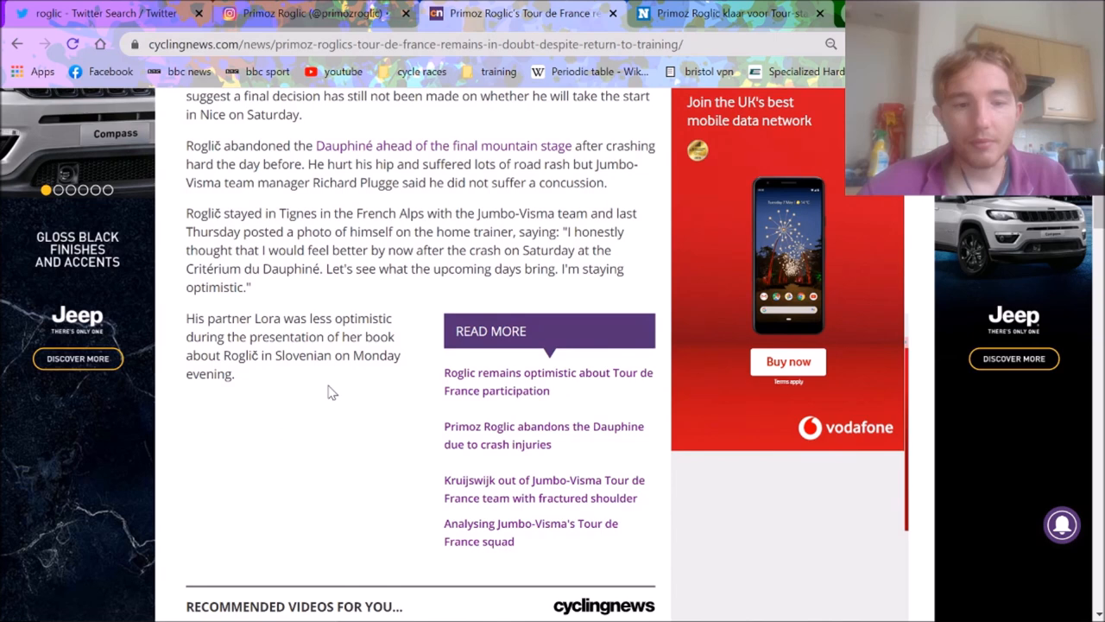
pyautogui.scroll(-3)
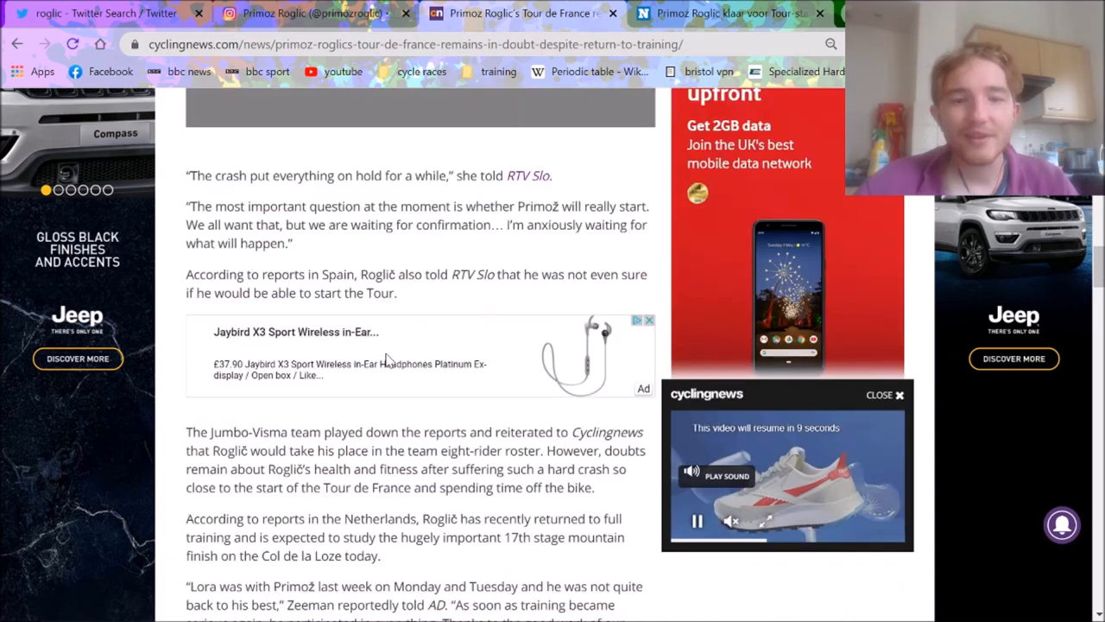
# Read further down the Cyclingnews article to Zeeman's comments on Roglič's training.
pyautogui.scroll(-3)
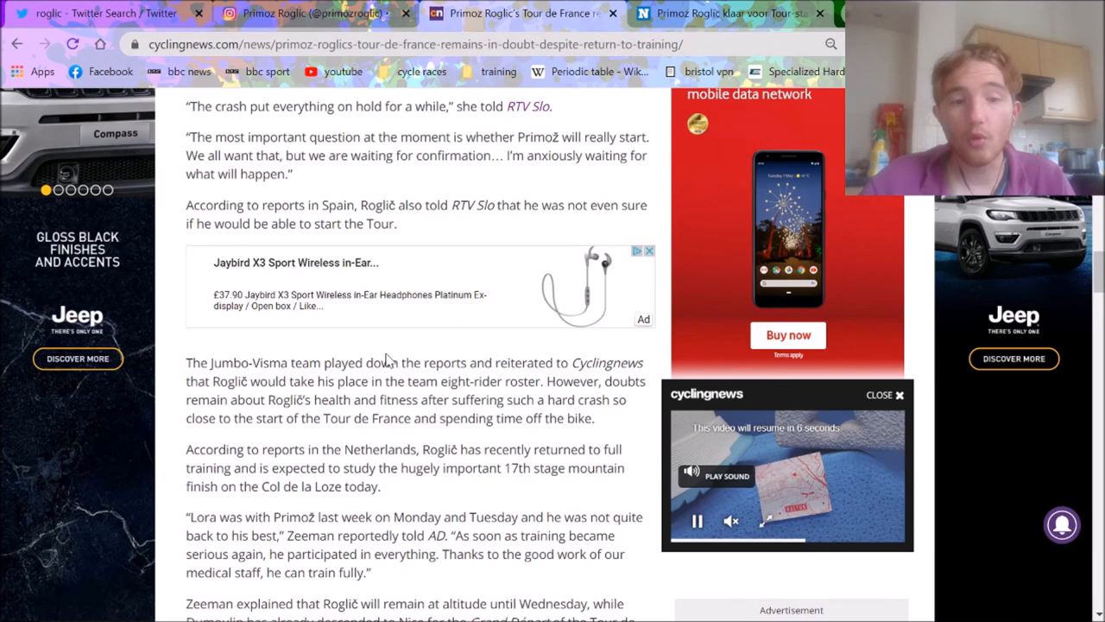
pyautogui.scroll(-3)
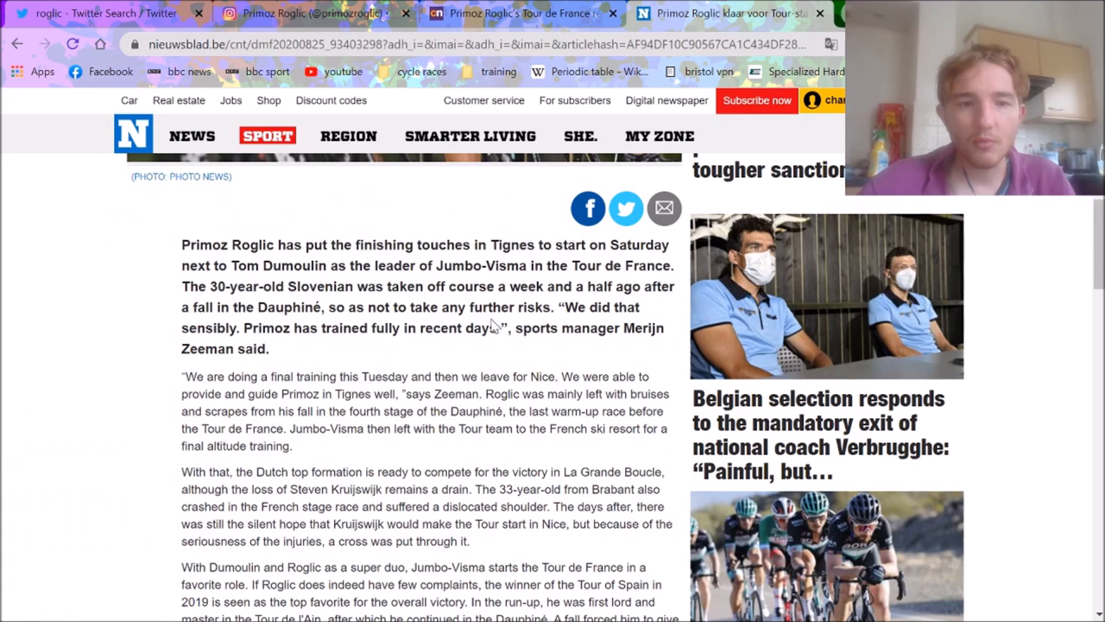
# Read the Nieuwsblad article to the end, through Dumoulin's Tour ambitions.
pyautogui.scroll(-3)
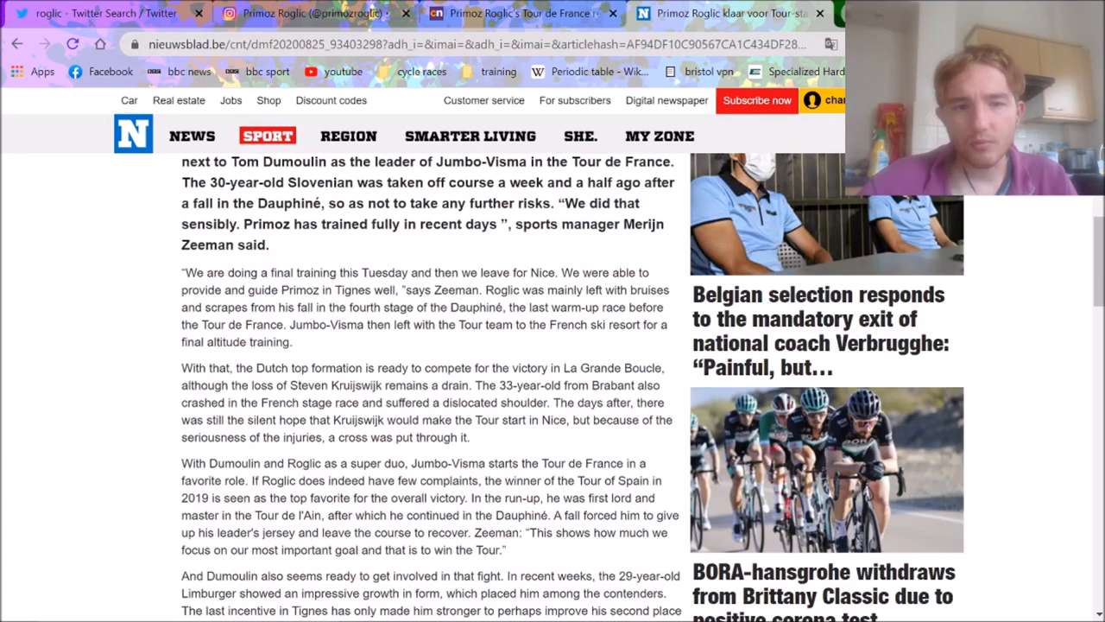
pyautogui.scroll(-3)
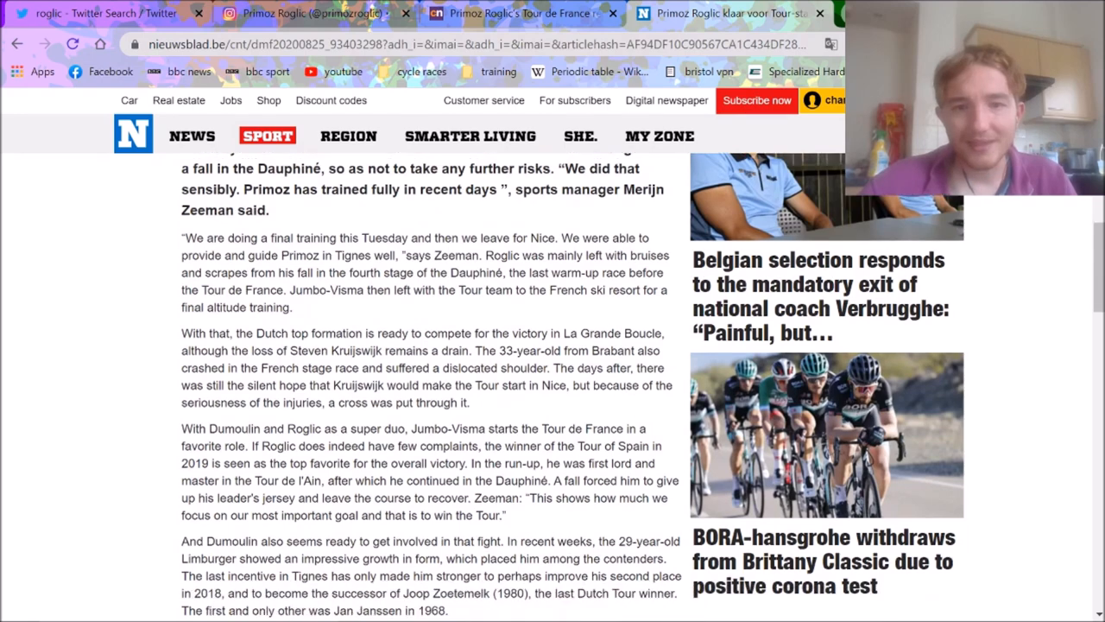
pyautogui.scroll(-3)
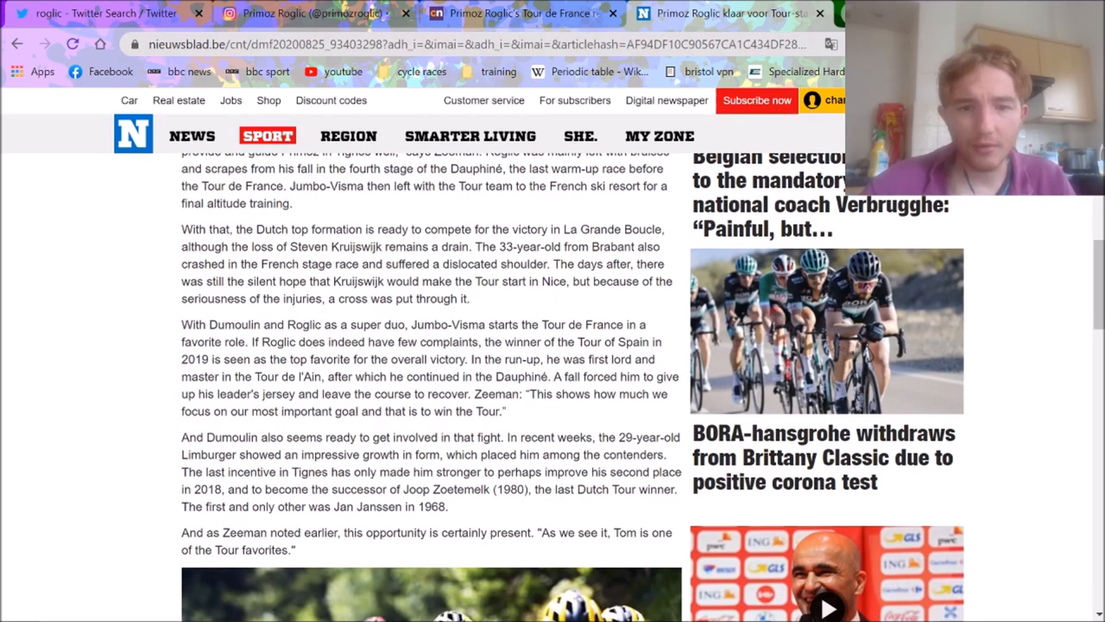
pyautogui.scroll(-3)
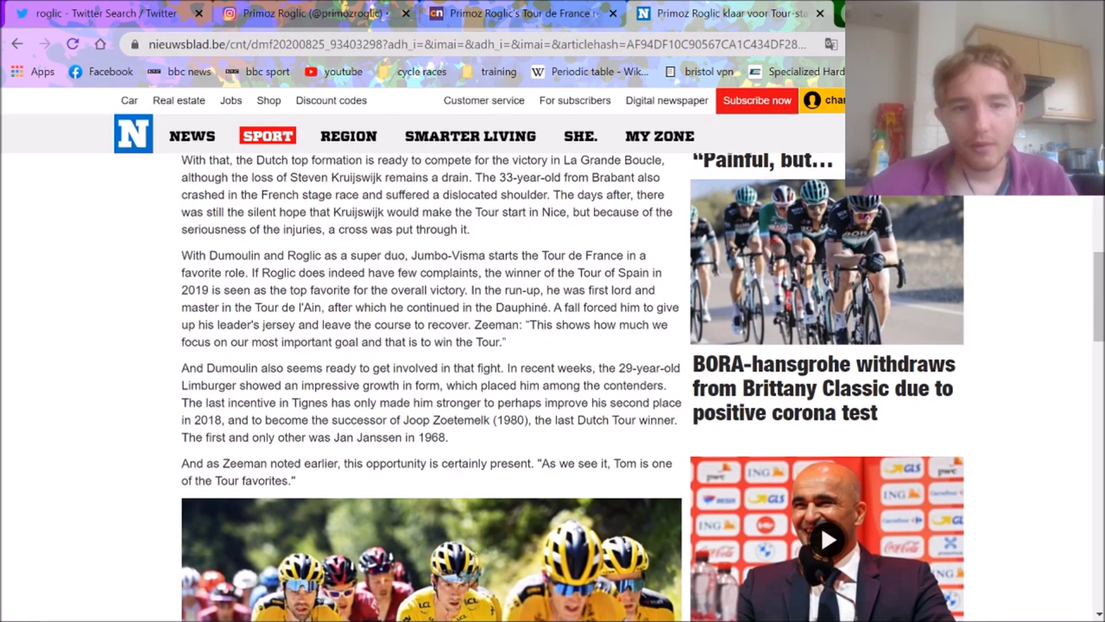
pyautogui.scroll(-3)
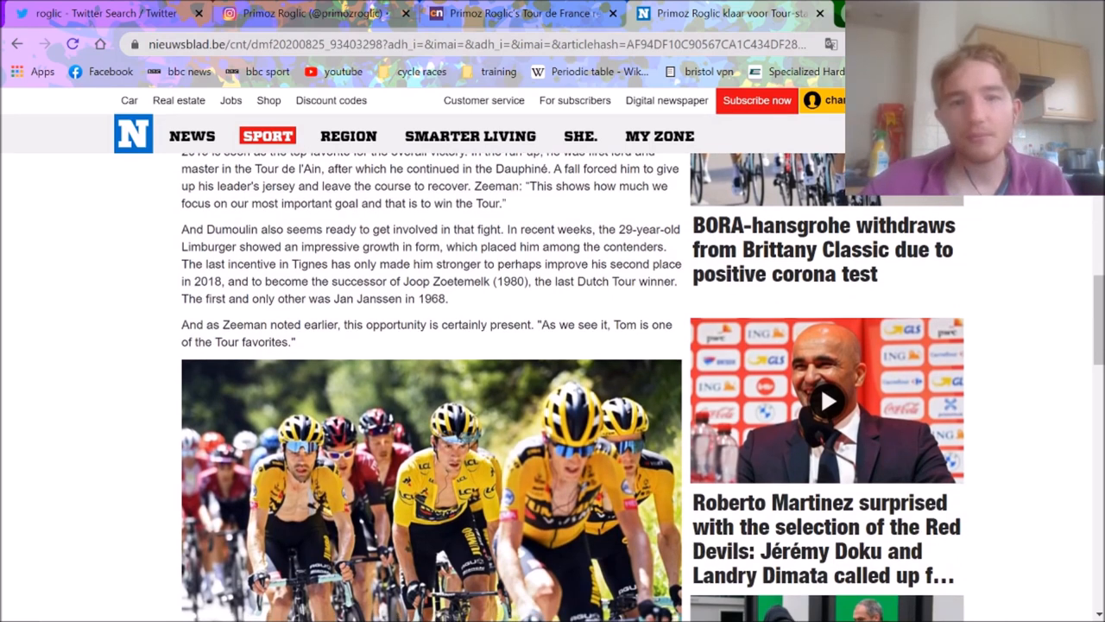
pyautogui.scroll(-3)
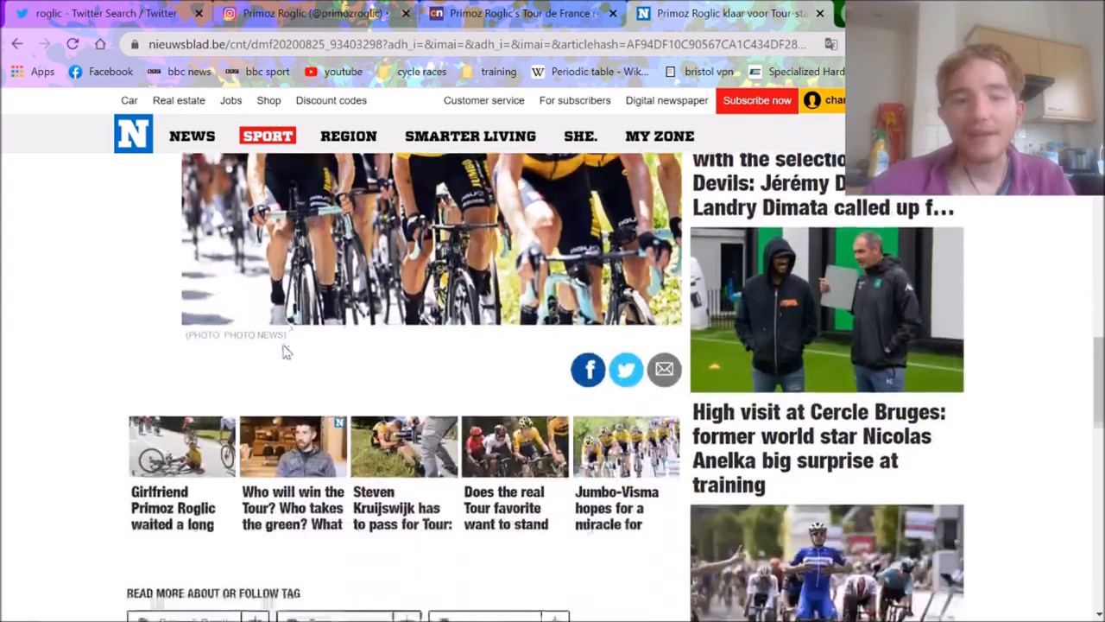
pyautogui.scroll(-3)
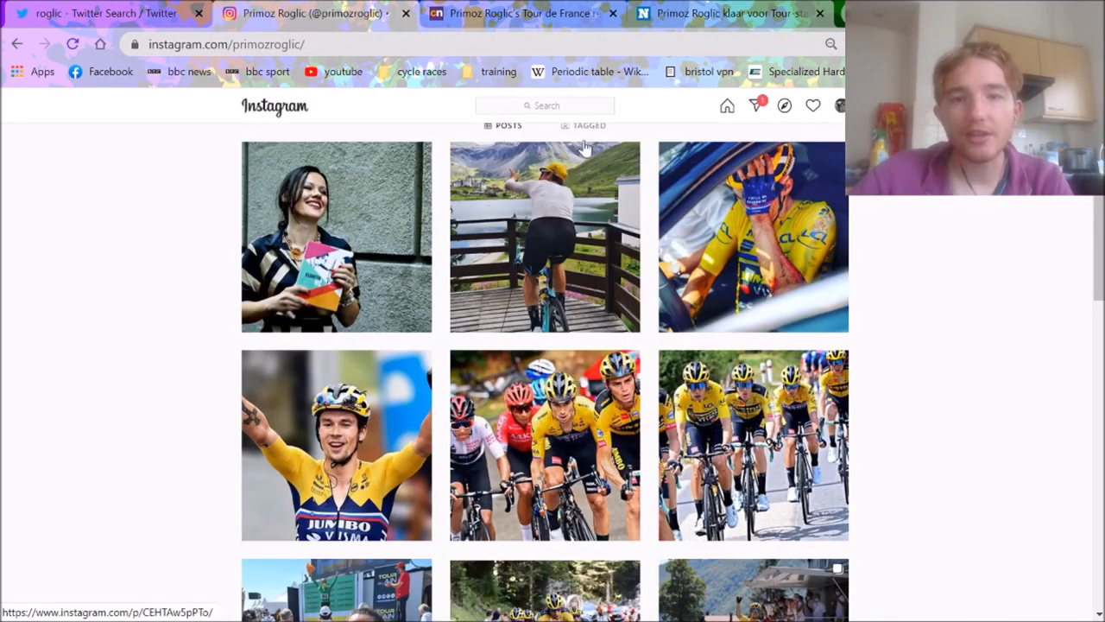
# Search 'lanterne', open the_lanterne_rouge_ and view its betting-positions story.
pyautogui.write('lanterne')
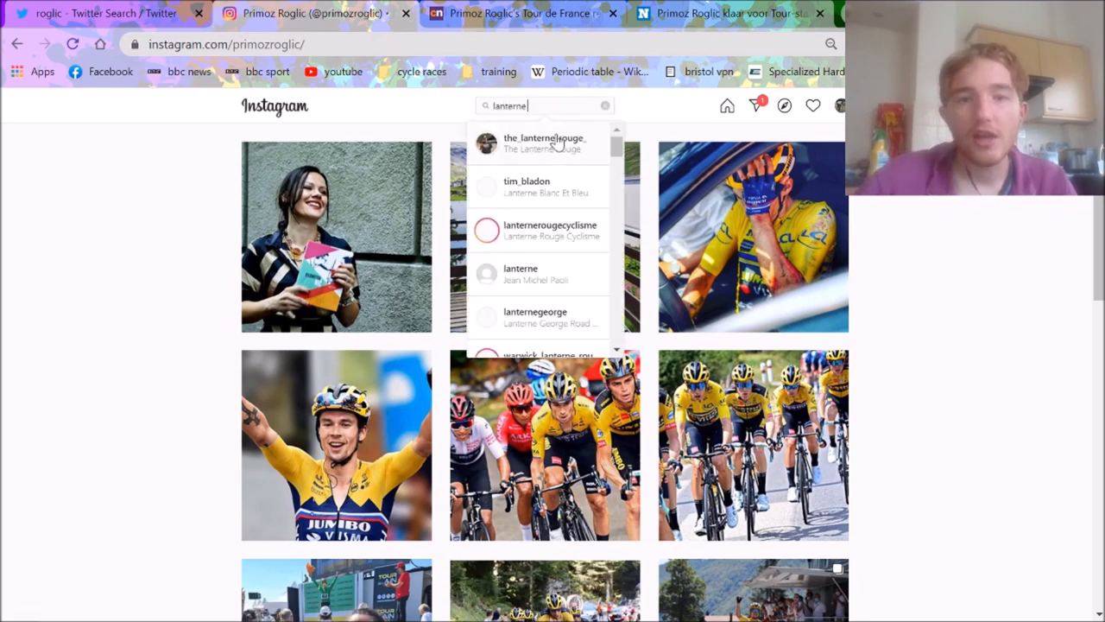
pyautogui.click(544, 142)
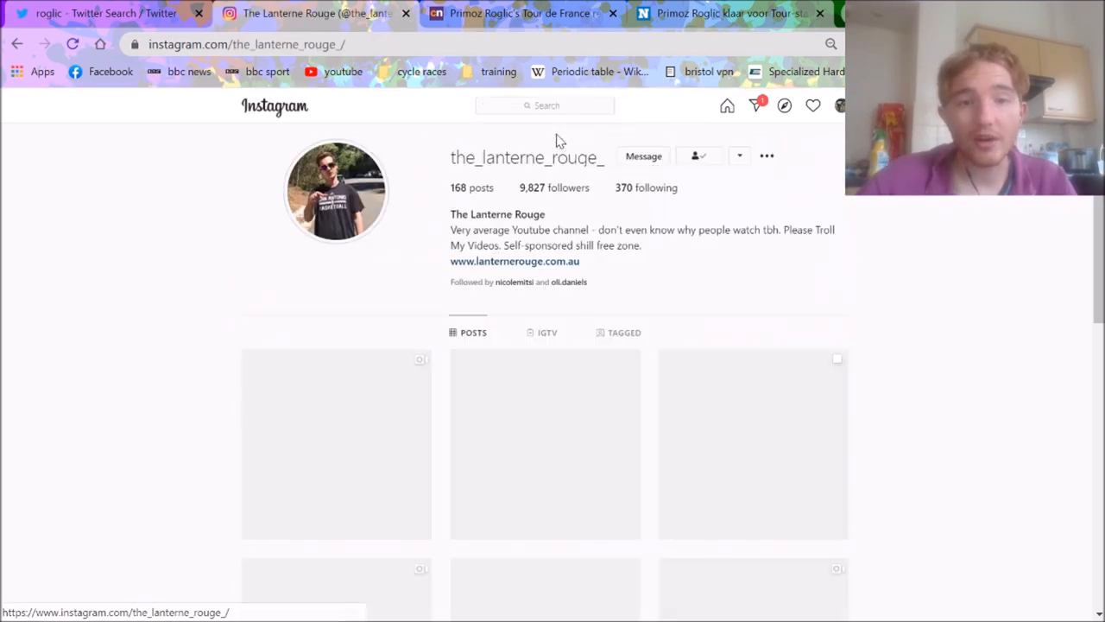
pyautogui.click(336, 190)
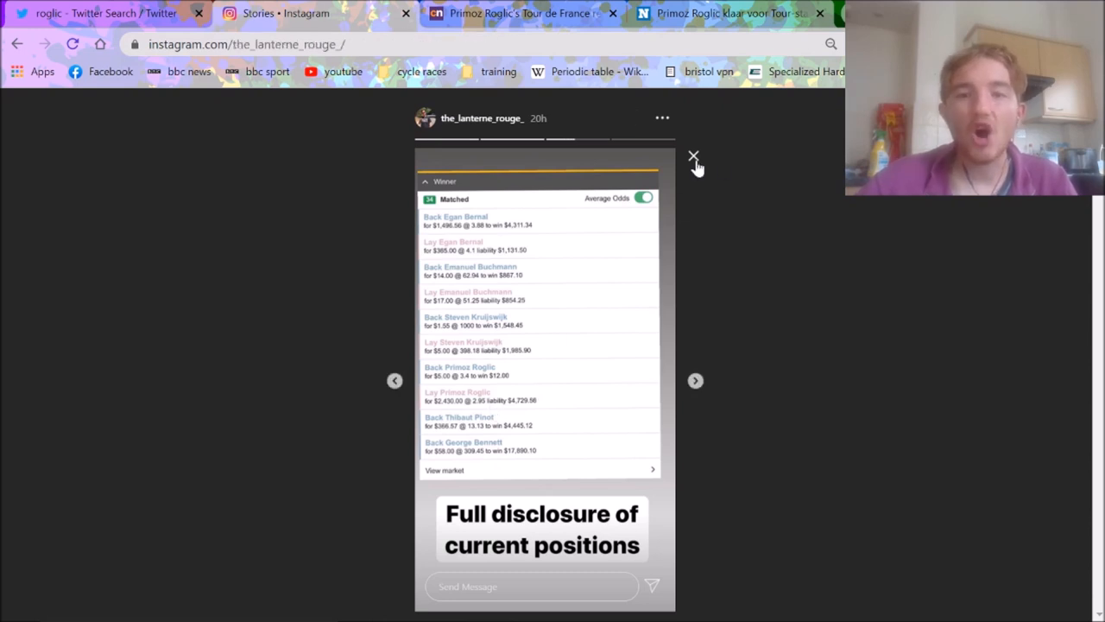
pyautogui.click(693, 156)
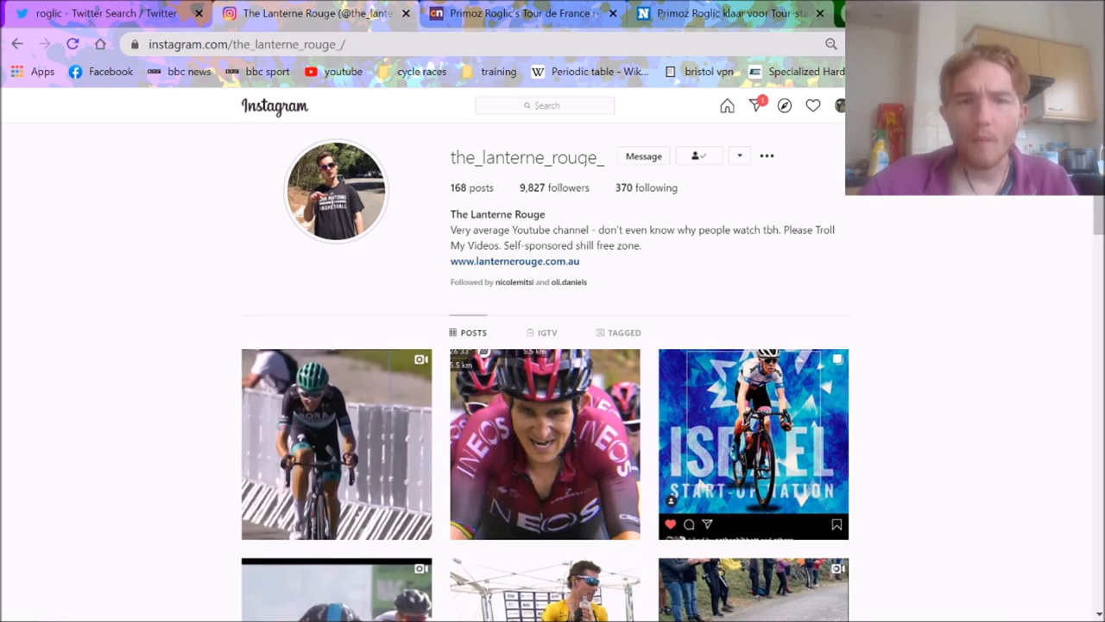
# Return to the Cyclingnews Roglič article and scroll to Zeeman's full-training comments.
pyautogui.click(518, 13)
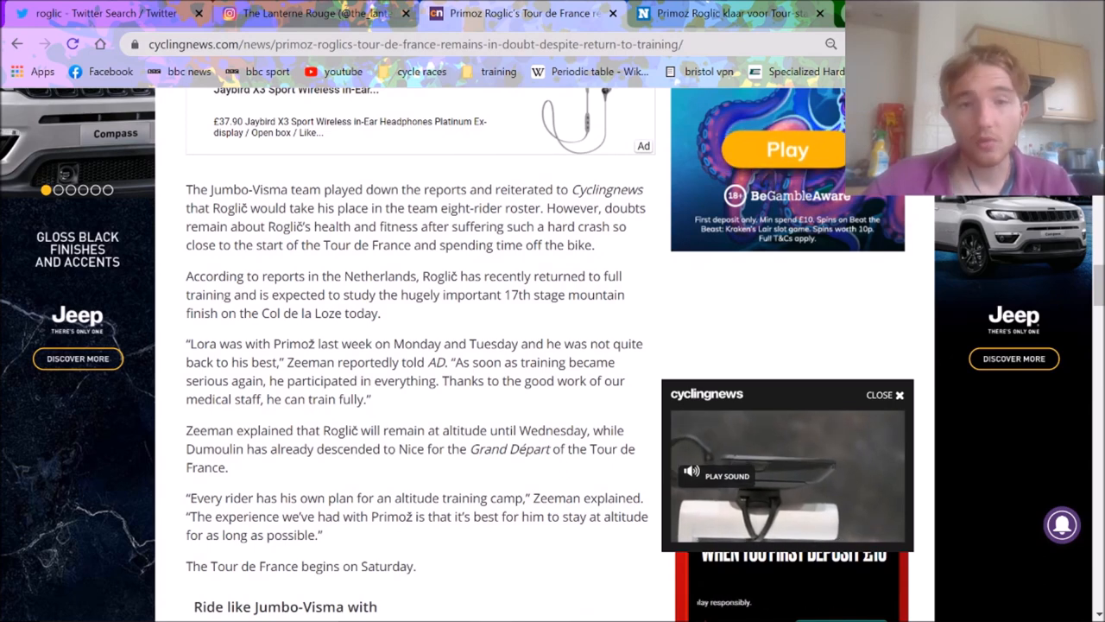
pyautogui.scroll(-3)
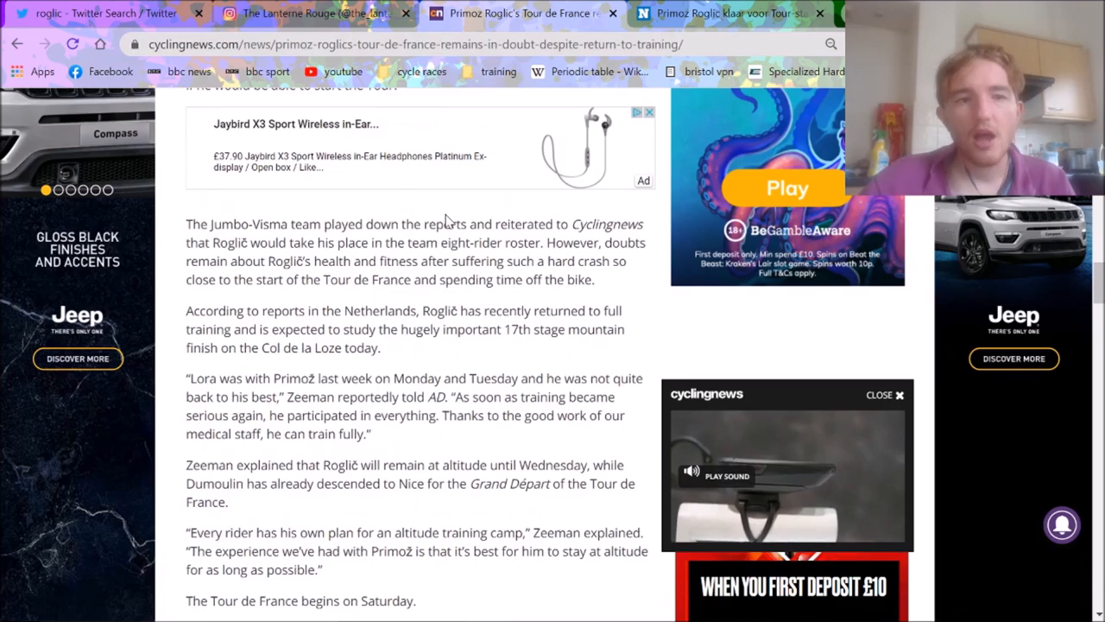